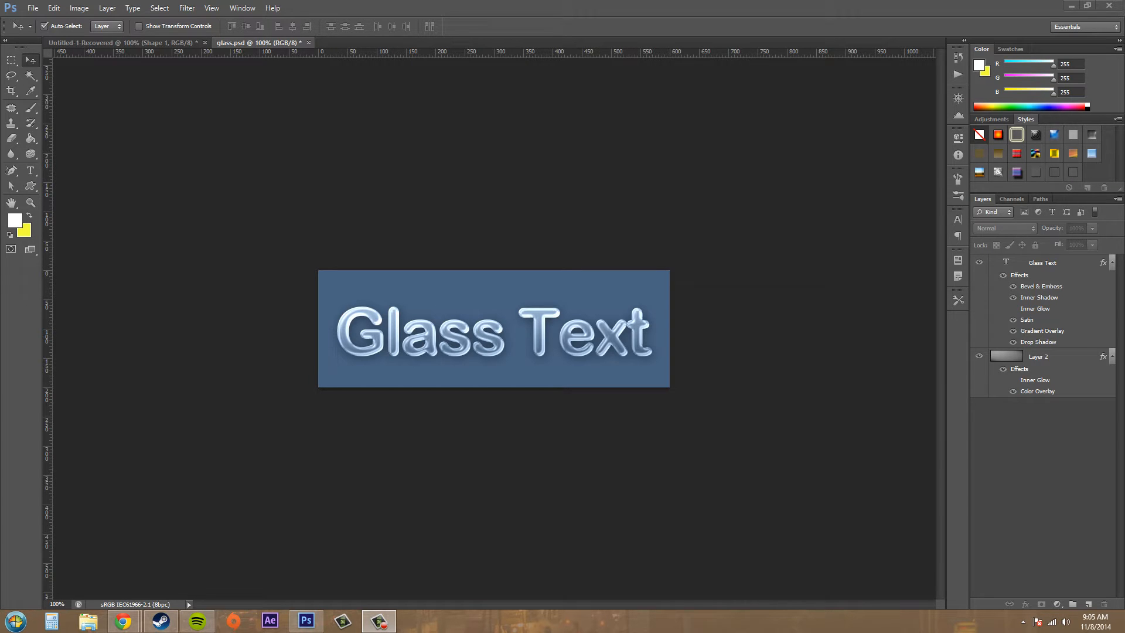
mouse_move(704, 447)
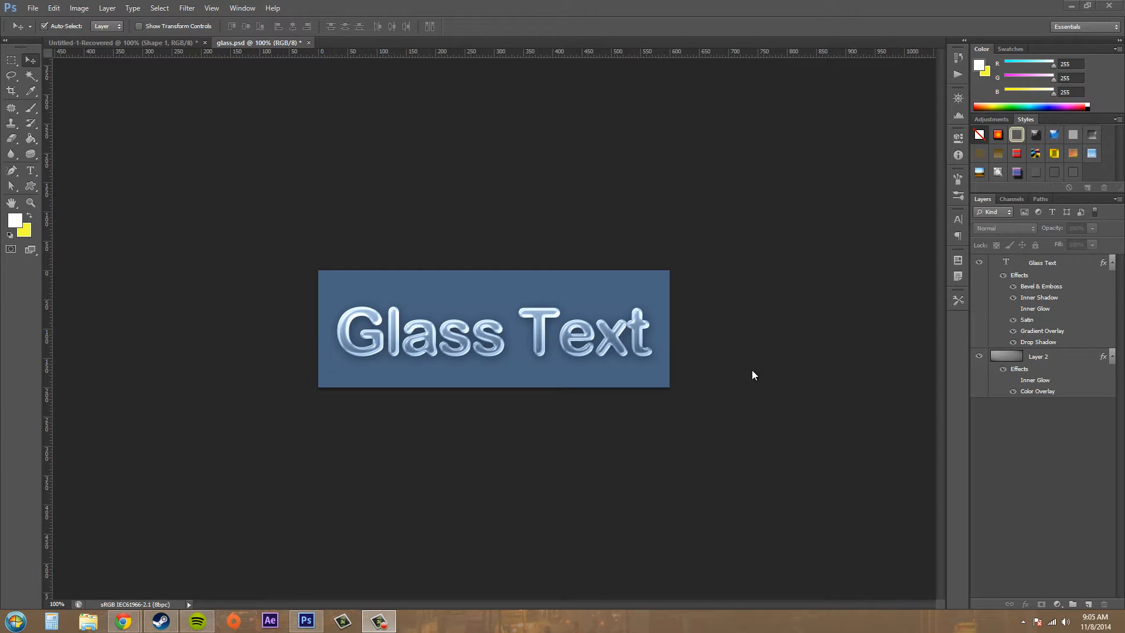
mouse_move(721, 365)
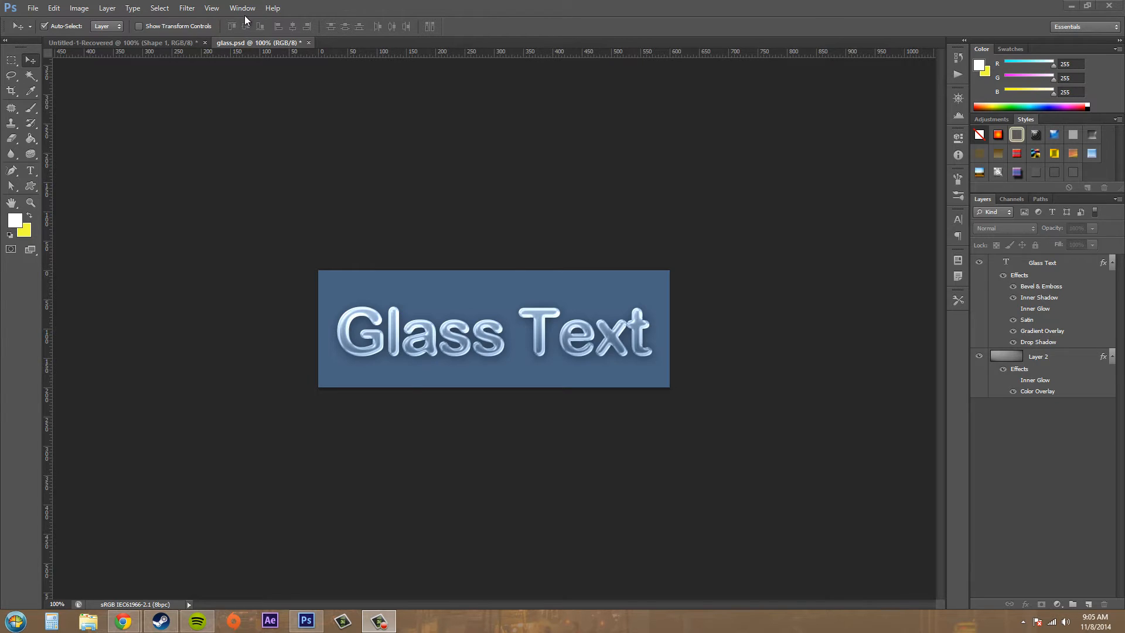
- Bring up the Glass Text layer's effect settings and move the dialog clear of the text
click(242, 8)
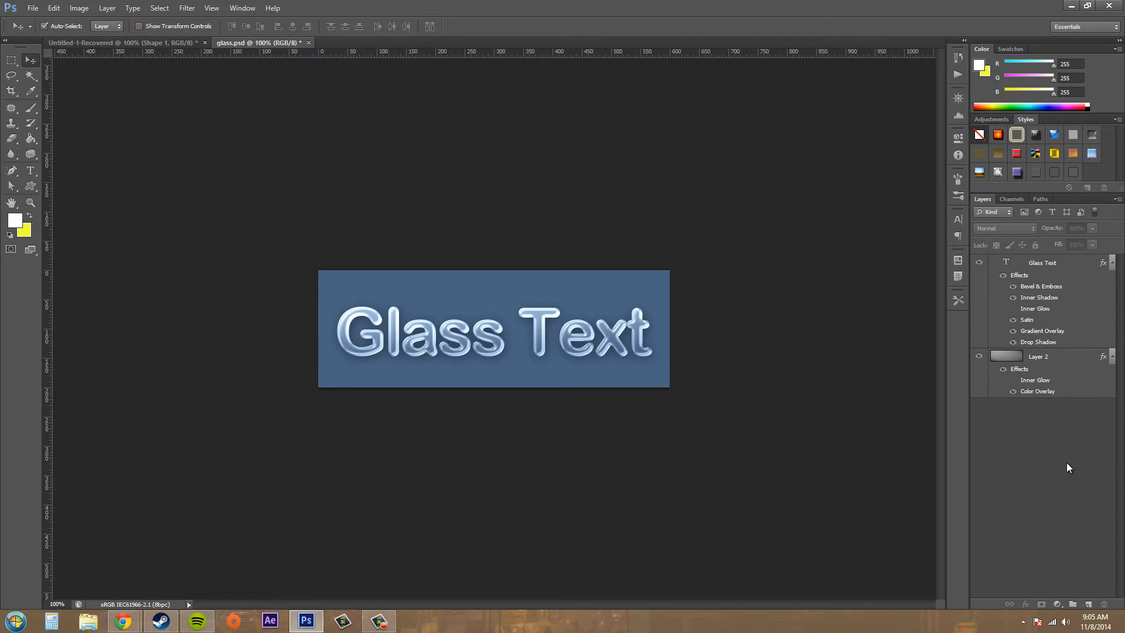
click(1043, 261)
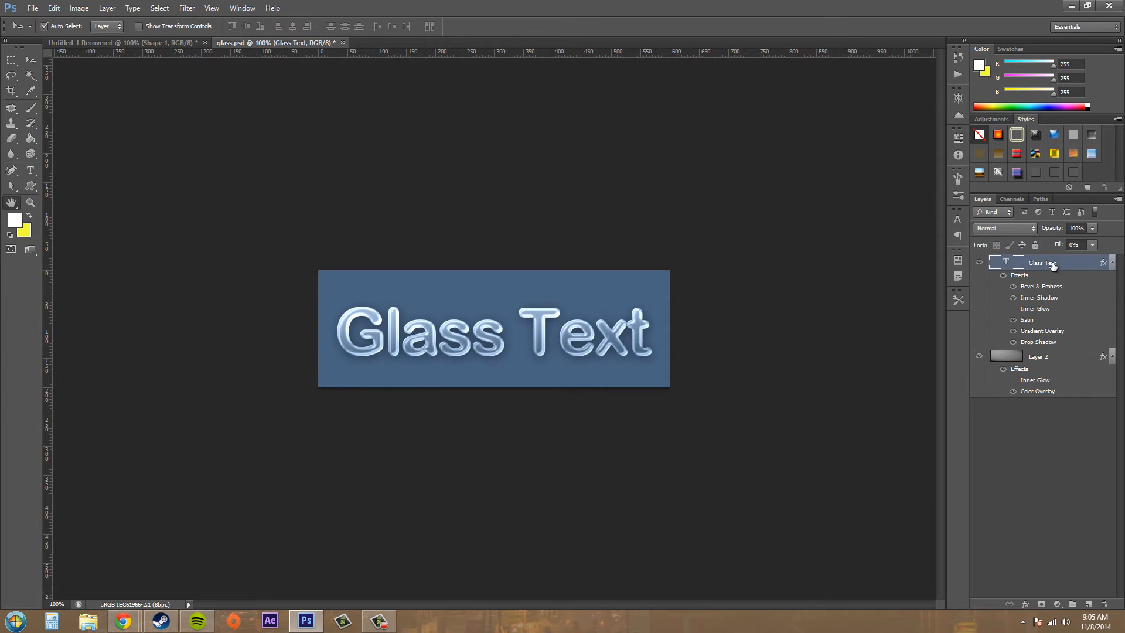
double_click(1043, 261)
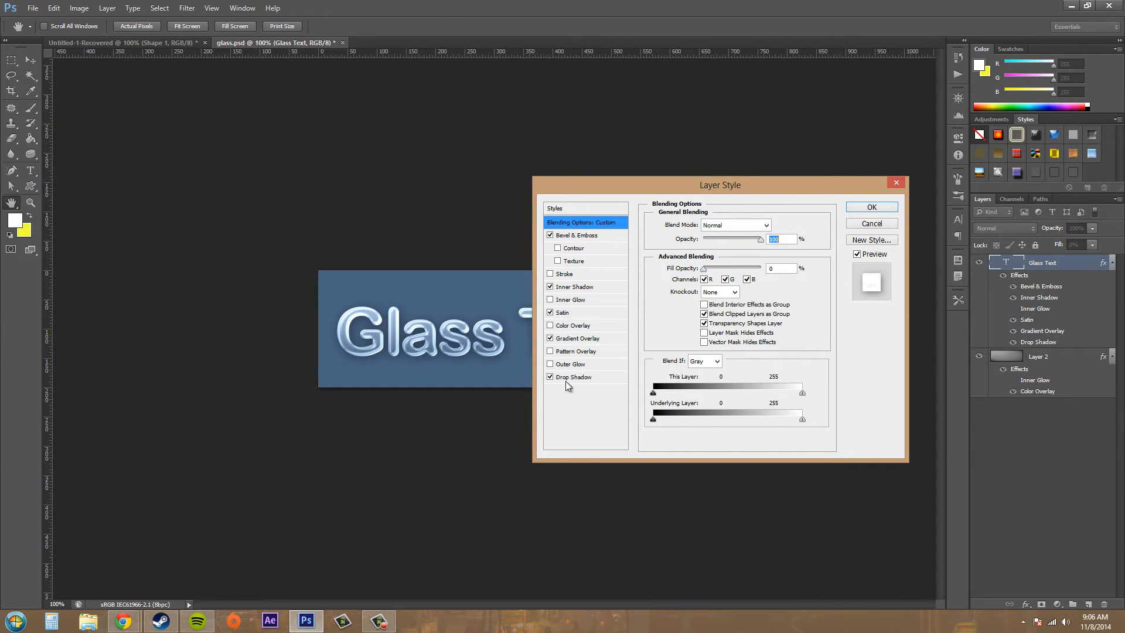
drag(719, 184, 609, 180)
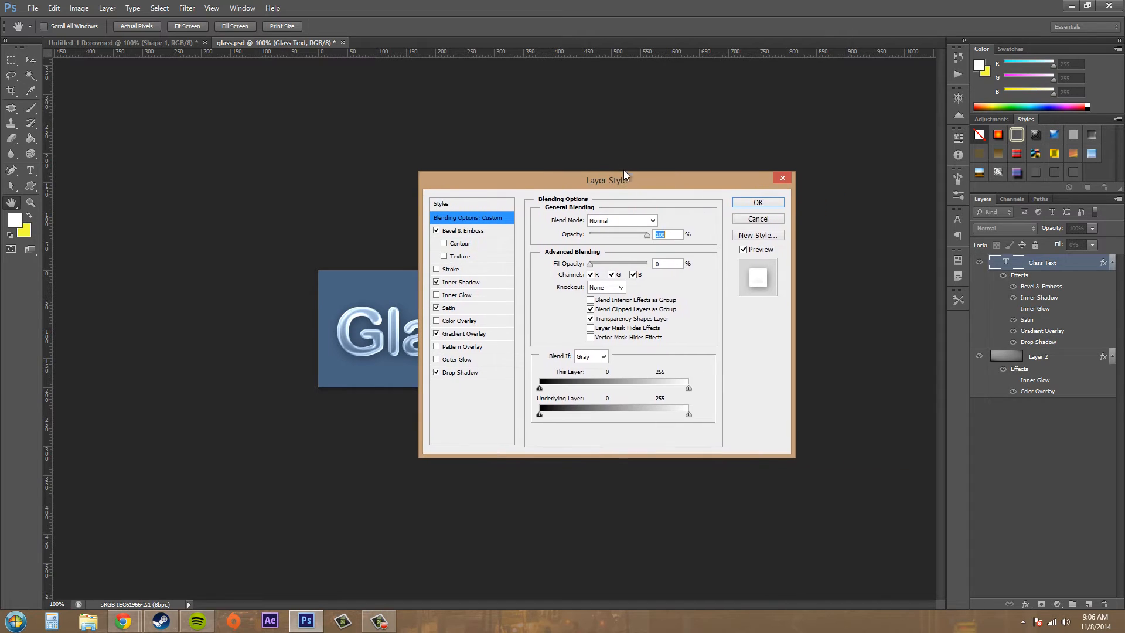
drag(608, 179, 888, 306)
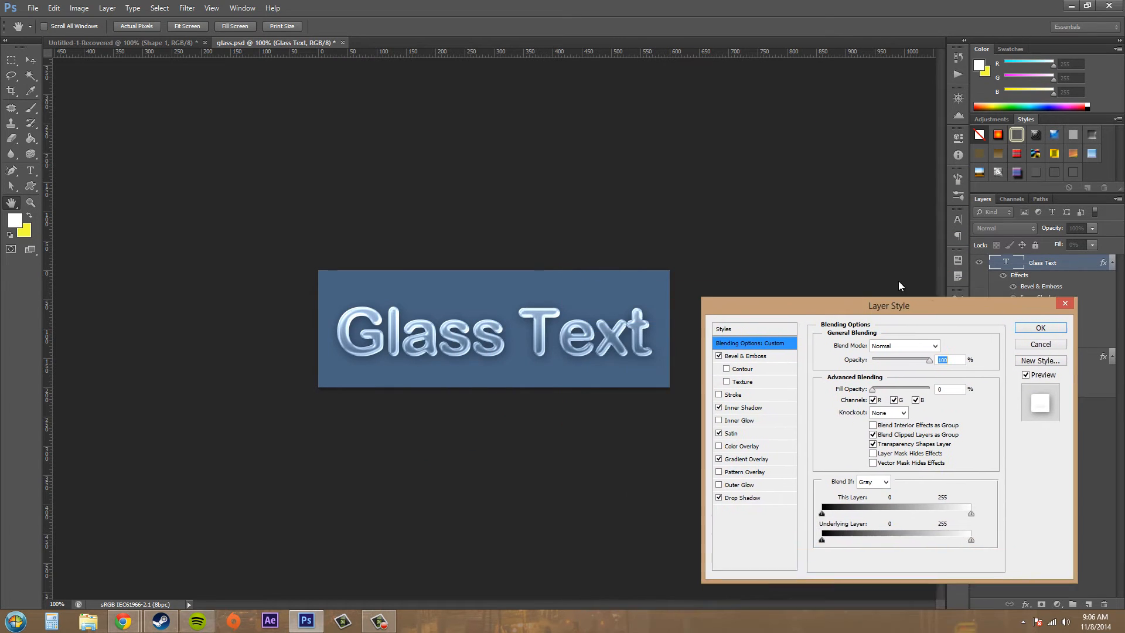
drag(888, 305, 861, 215)
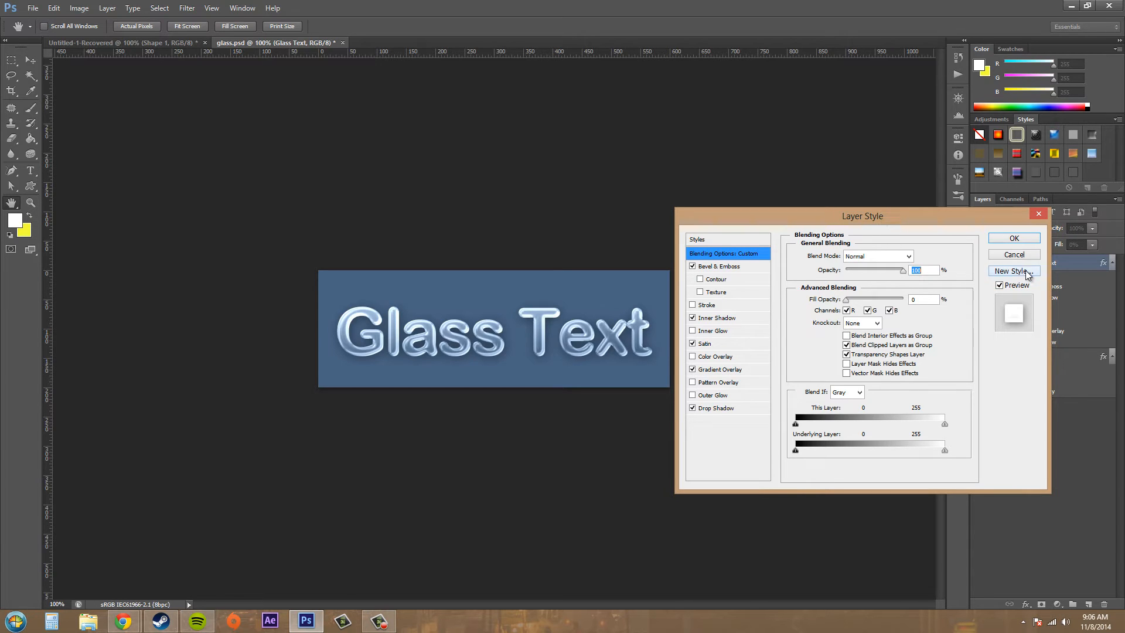
- Save the layer's effects as a new style named Glass and keep the changes
click(1012, 271)
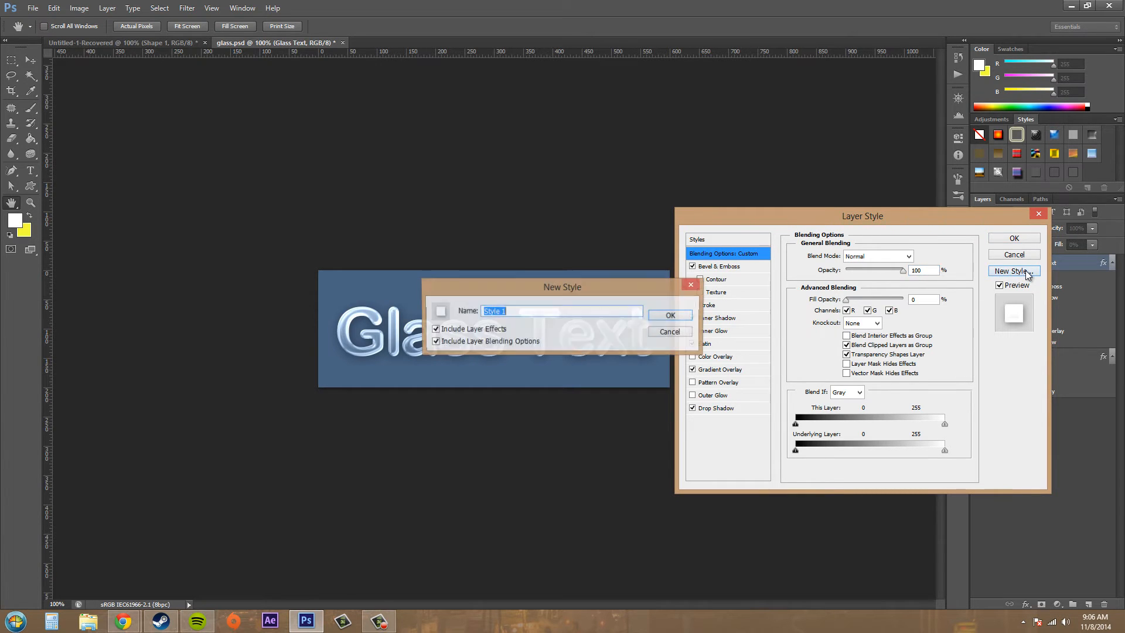
text(Glass)
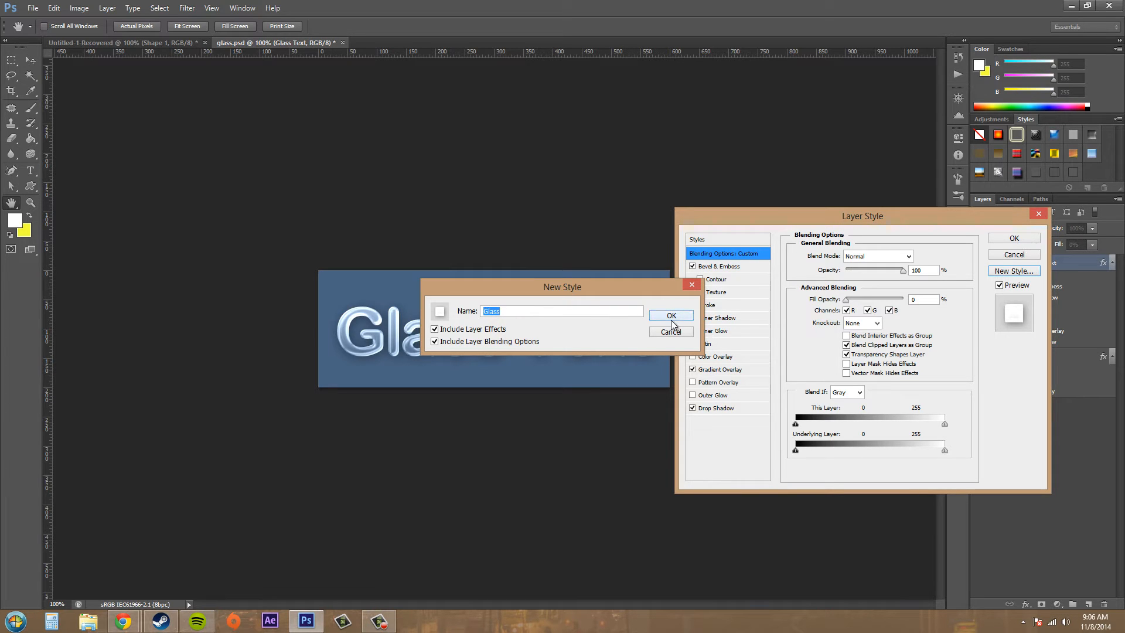
click(670, 332)
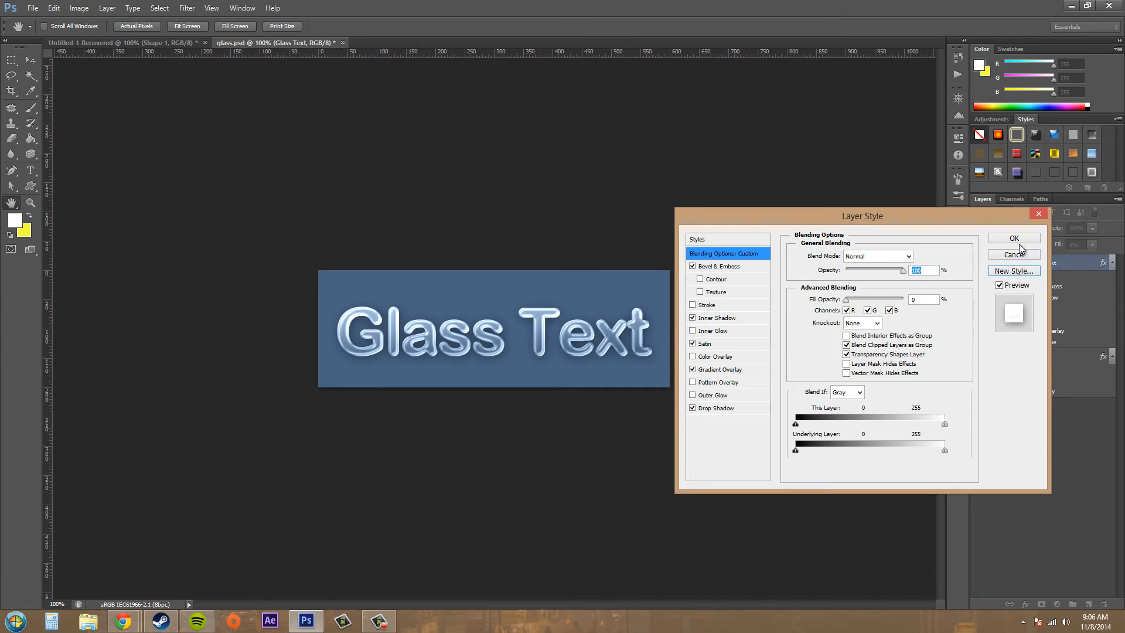
click(1014, 238)
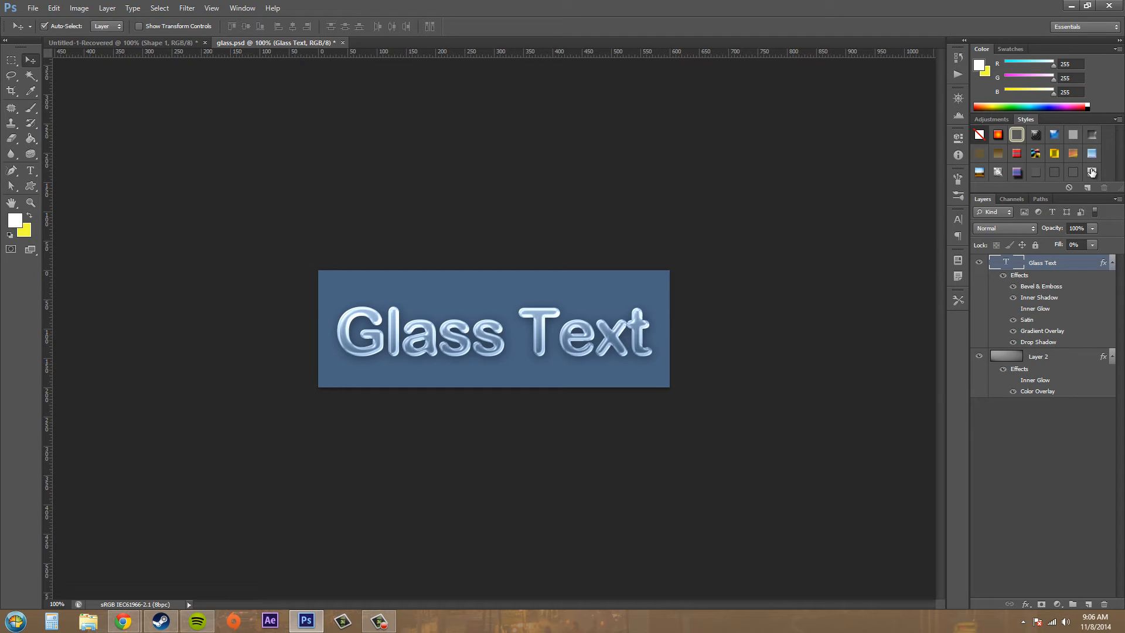
mouse_move(1091, 172)
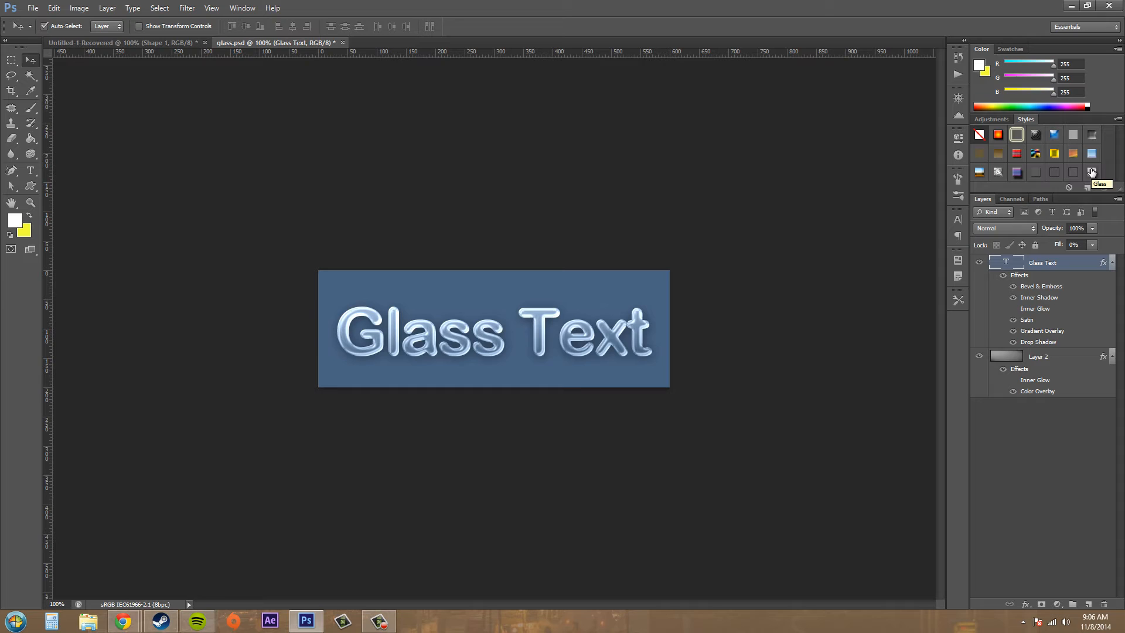
mouse_move(1014, 273)
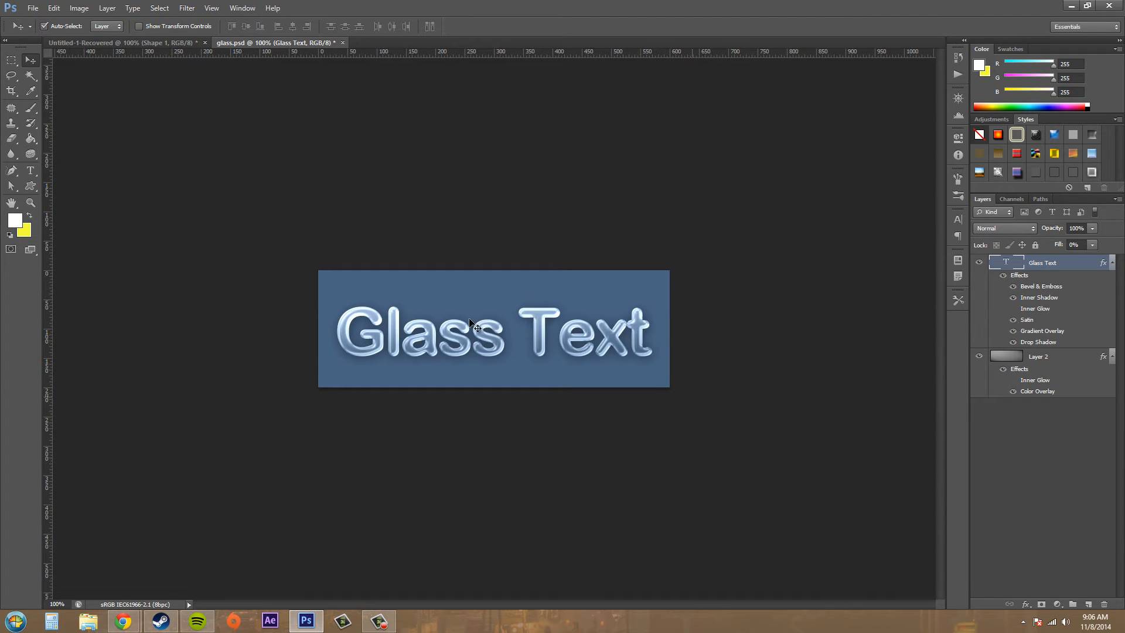
- Hide the original Glass Text layer, leaving the blue banner empty
click(979, 261)
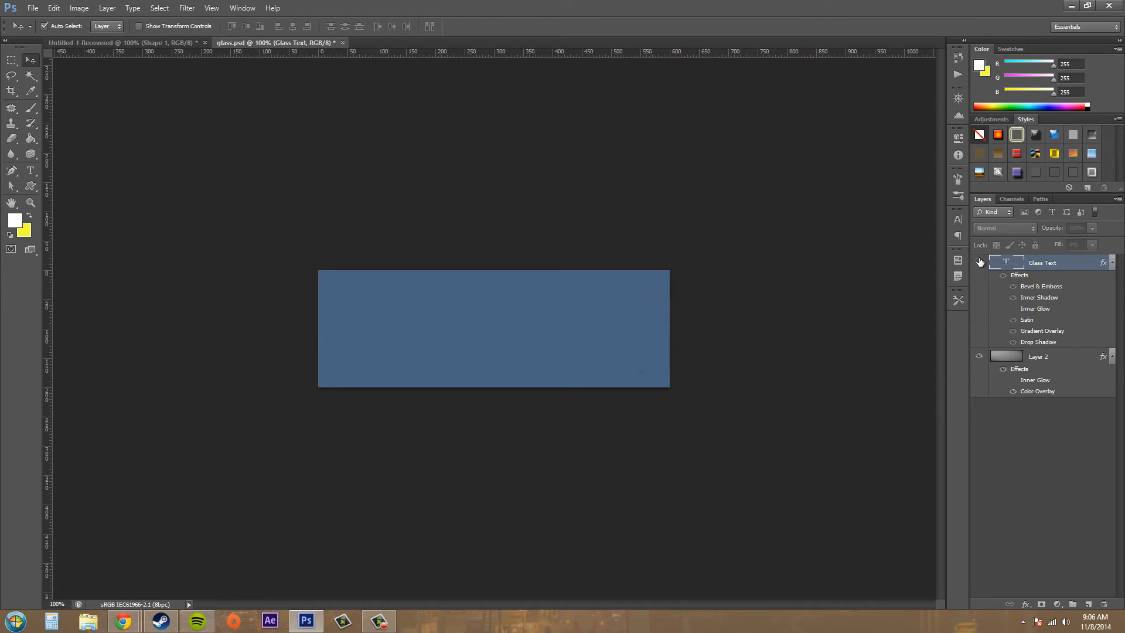
- Add a new text layer reading 'hello' on the blue banner
click(31, 171)
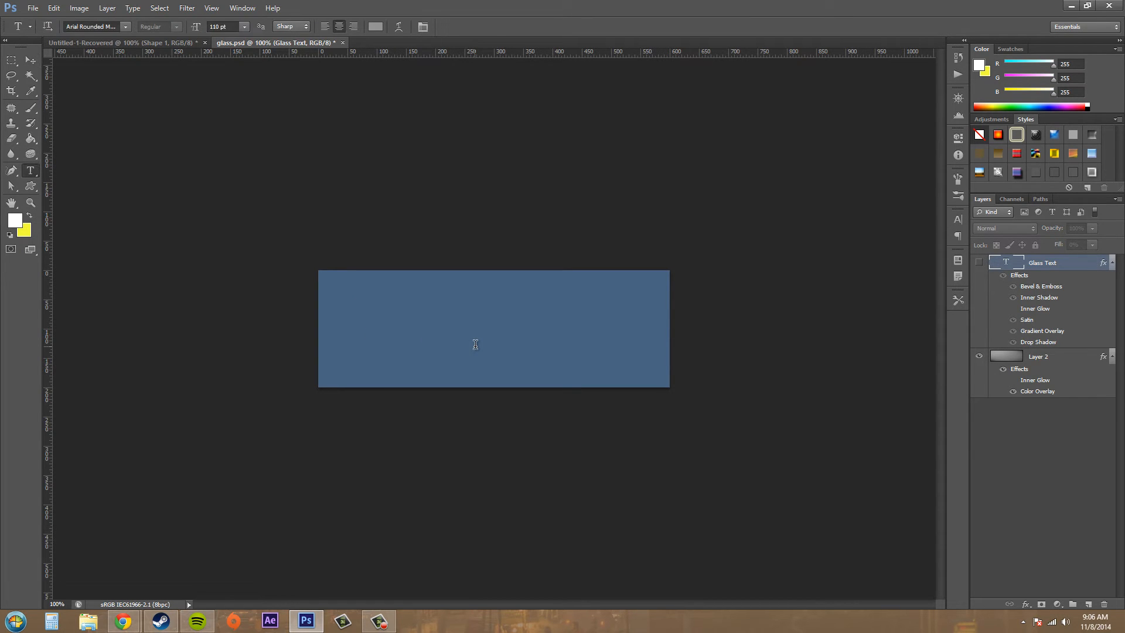
text(hello)
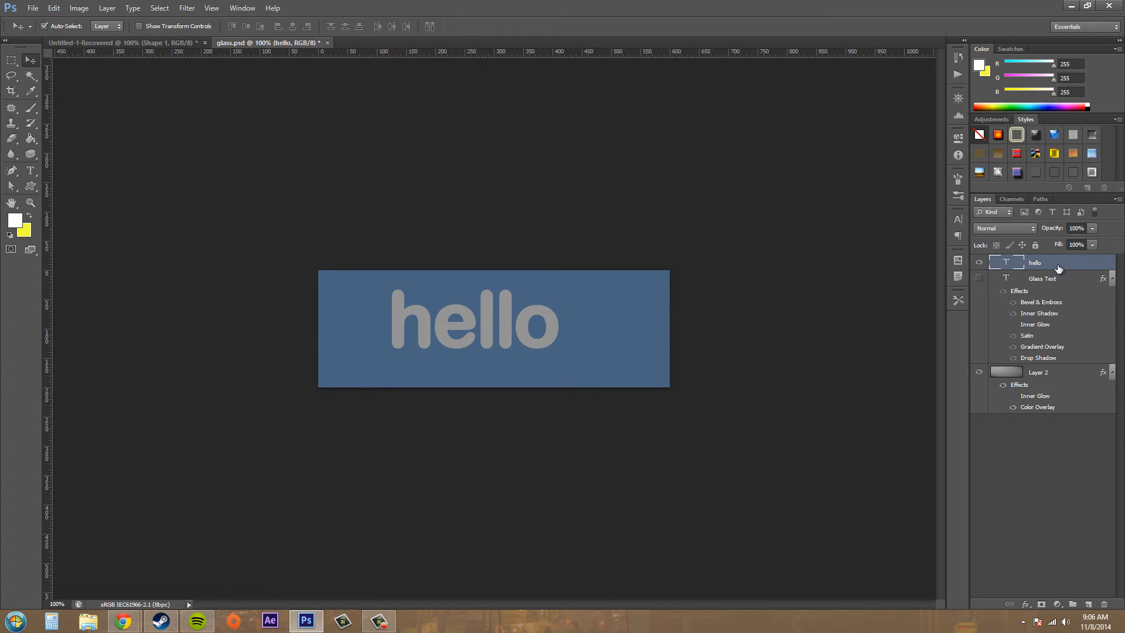
mouse_move(1060, 236)
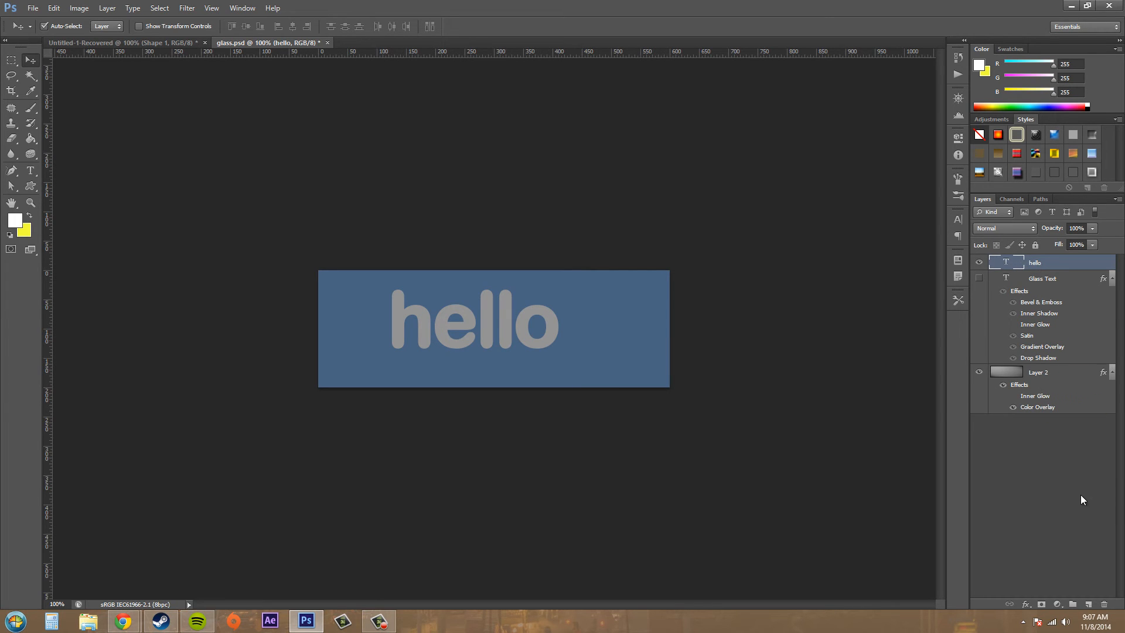
mouse_move(1051, 500)
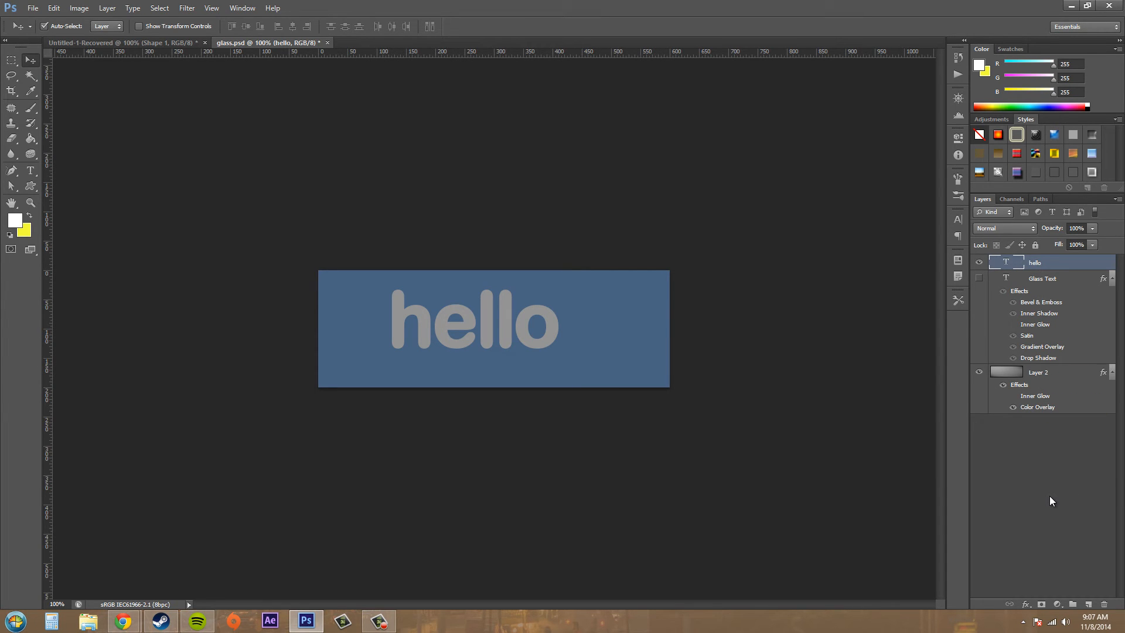
mouse_move(1015, 481)
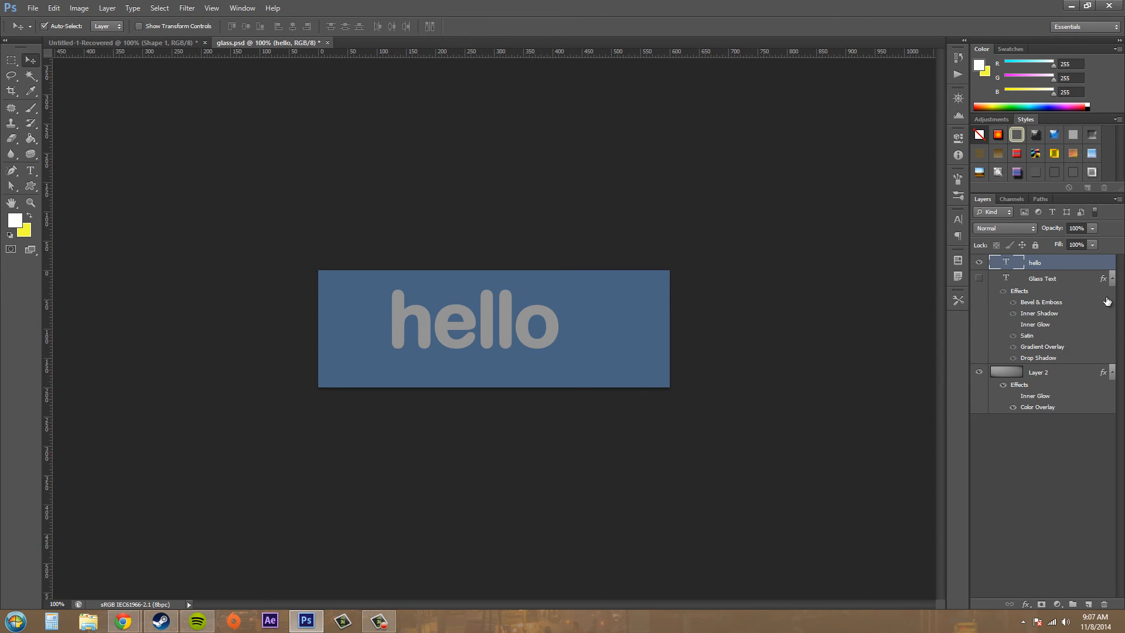
- Apply the saved Glass style to the hello text layer
double_click(1042, 279)
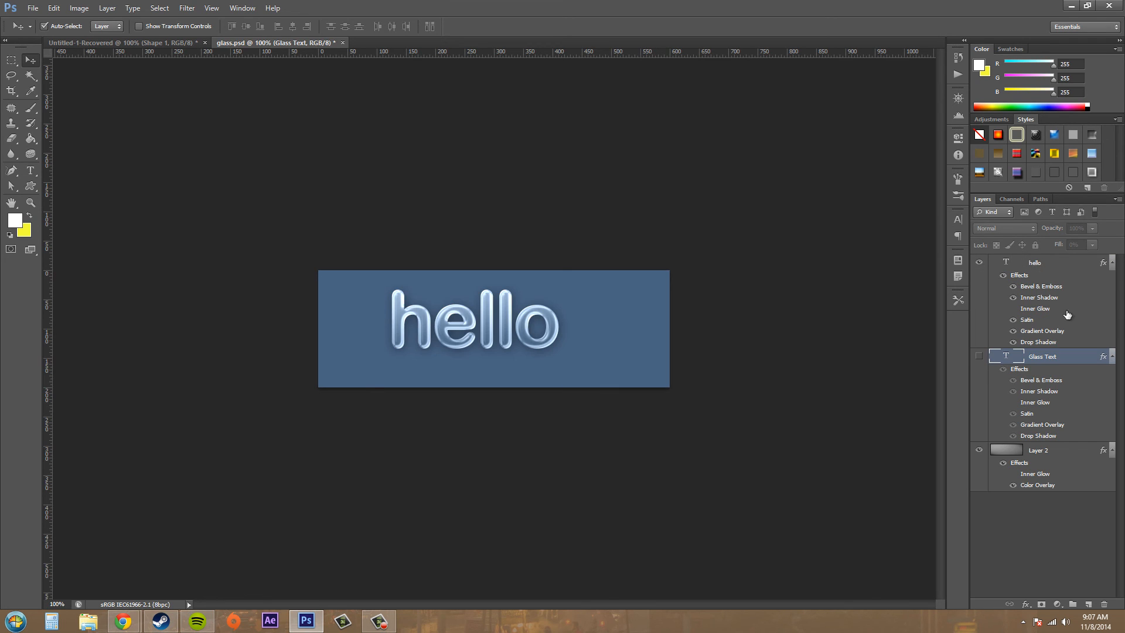
mouse_move(1034, 500)
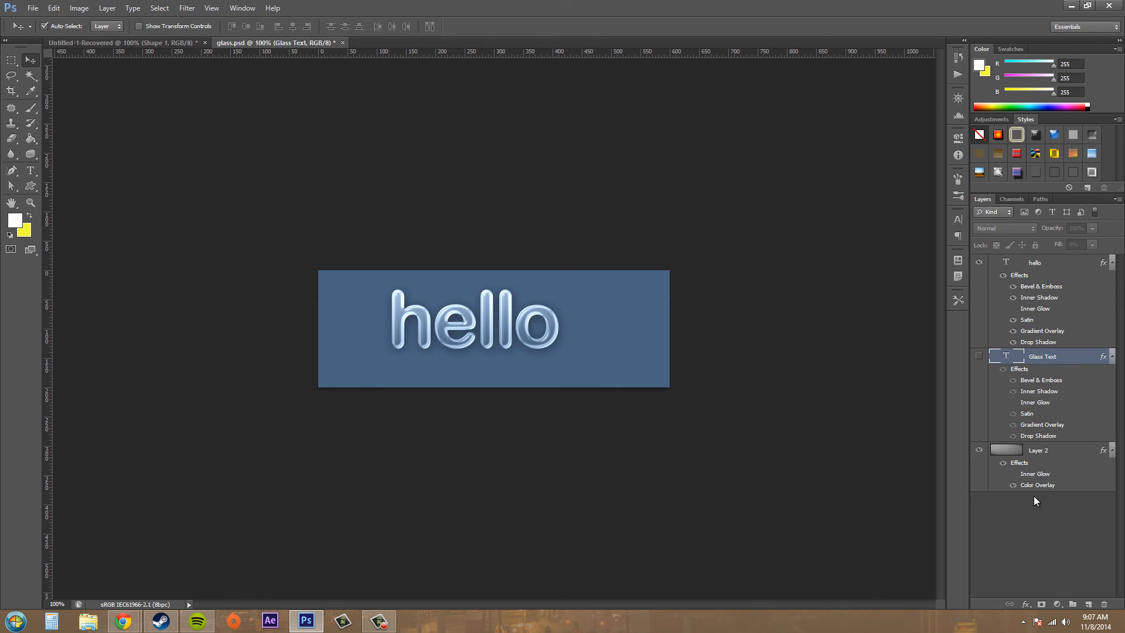
mouse_move(683, 354)
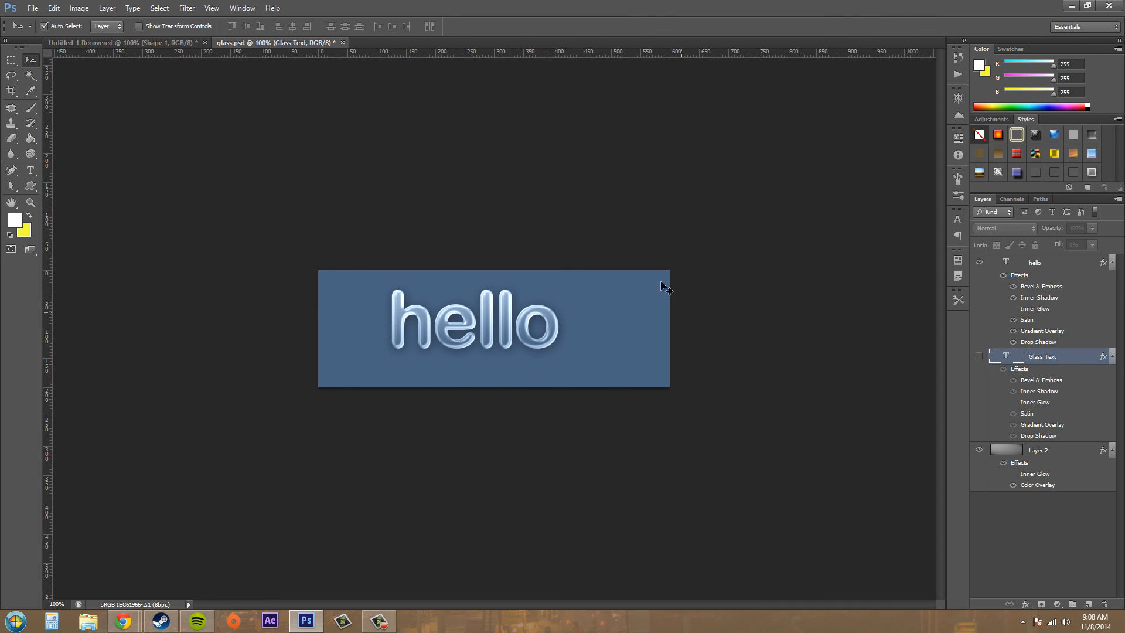
mouse_move(567, 395)
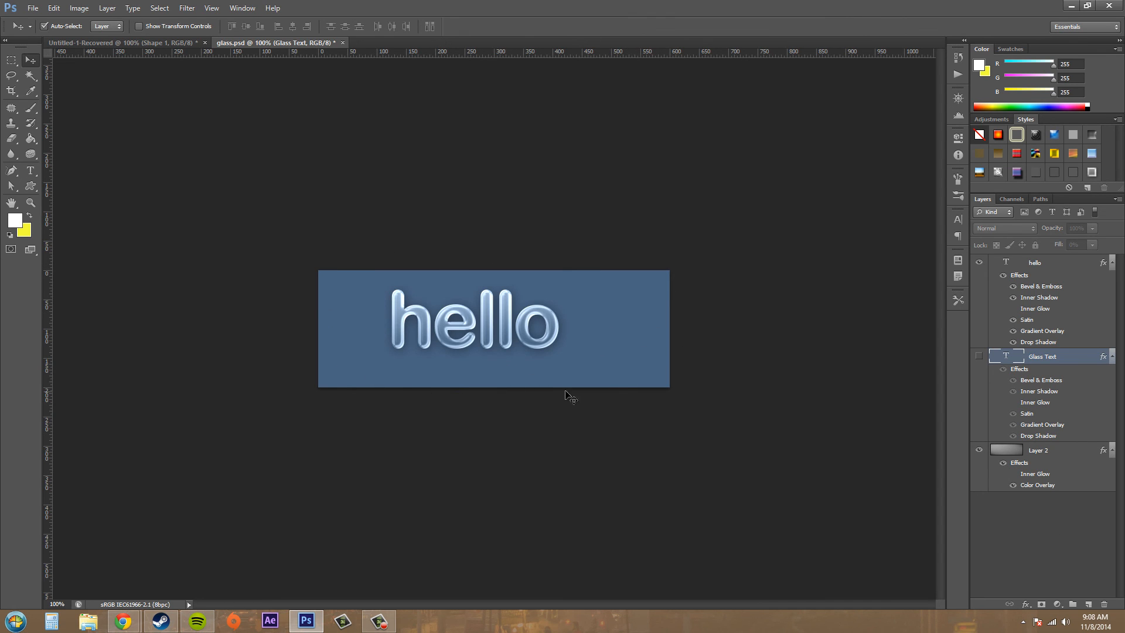
mouse_move(836, 251)
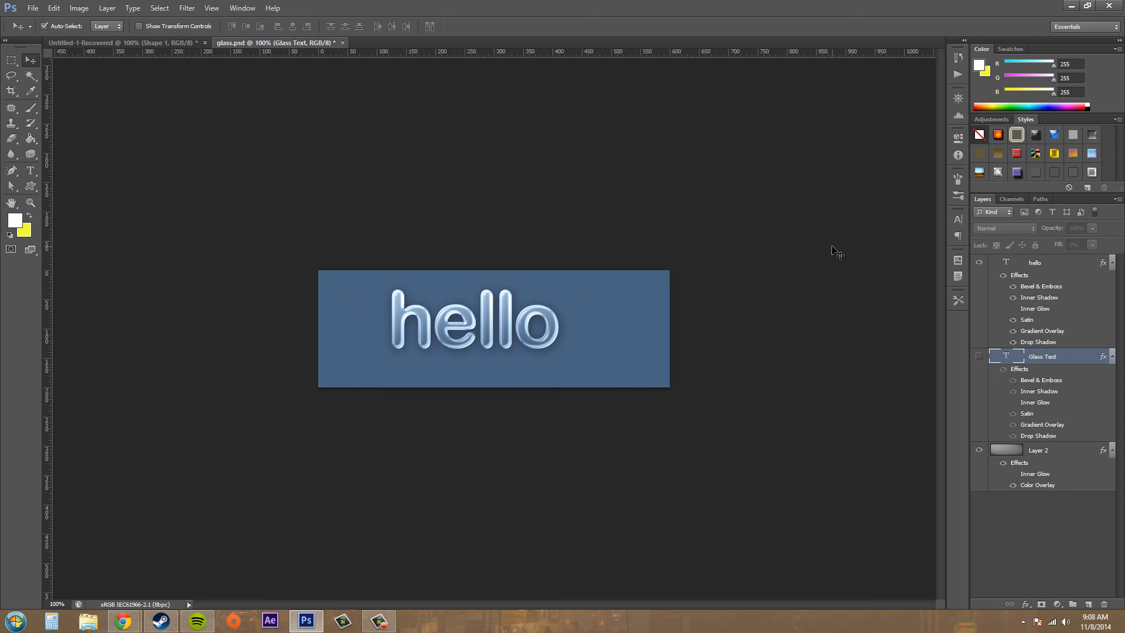
mouse_move(757, 250)
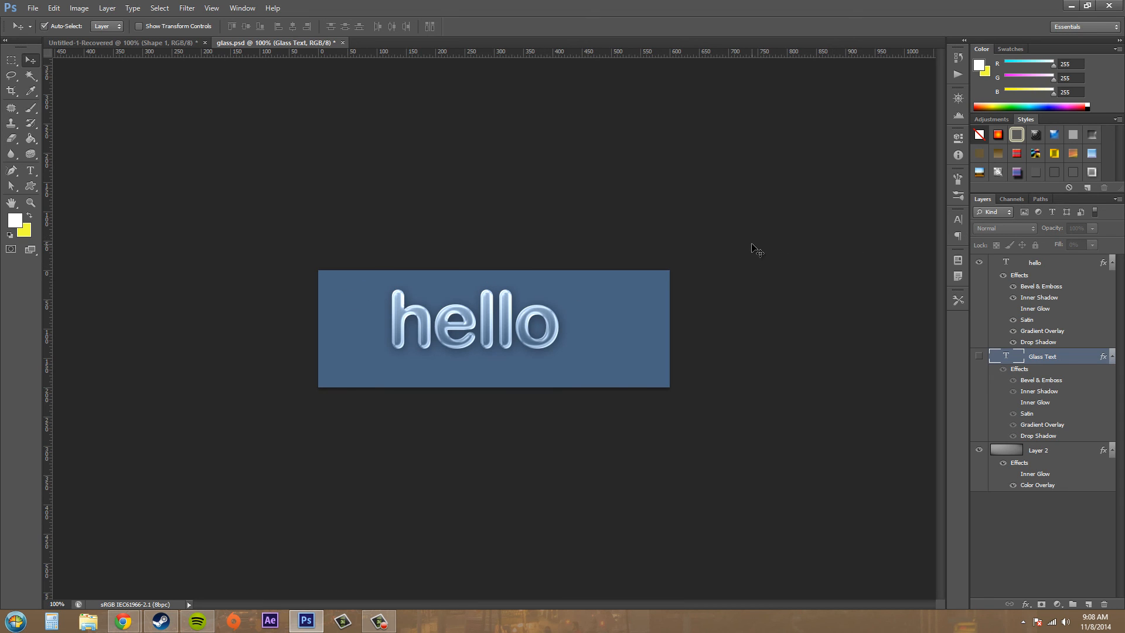
mouse_move(689, 331)
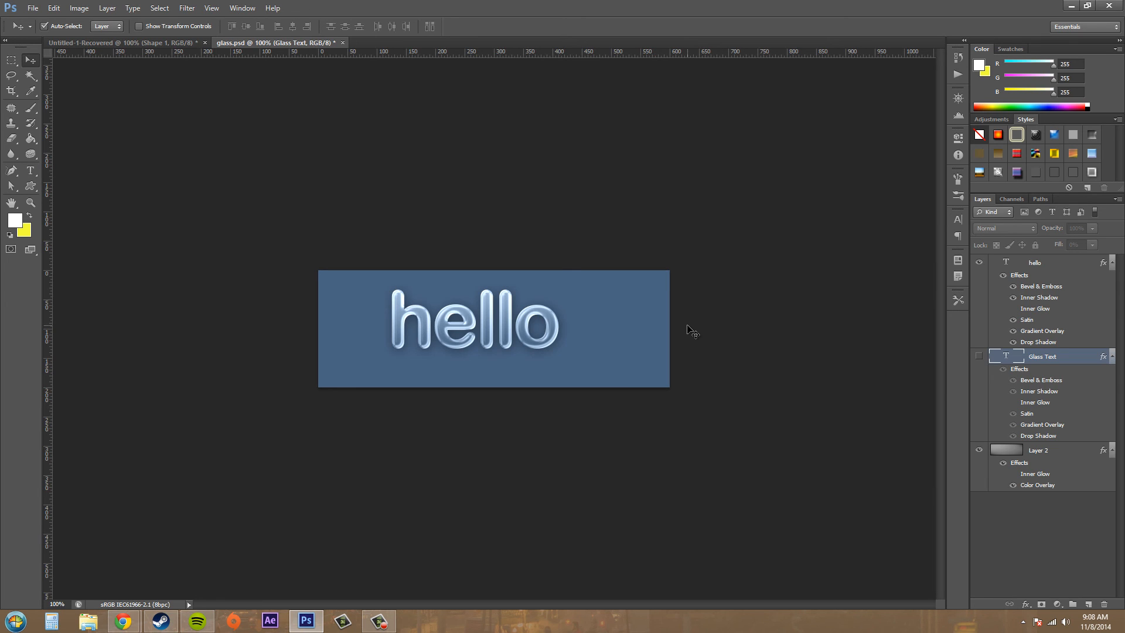
mouse_move(667, 330)
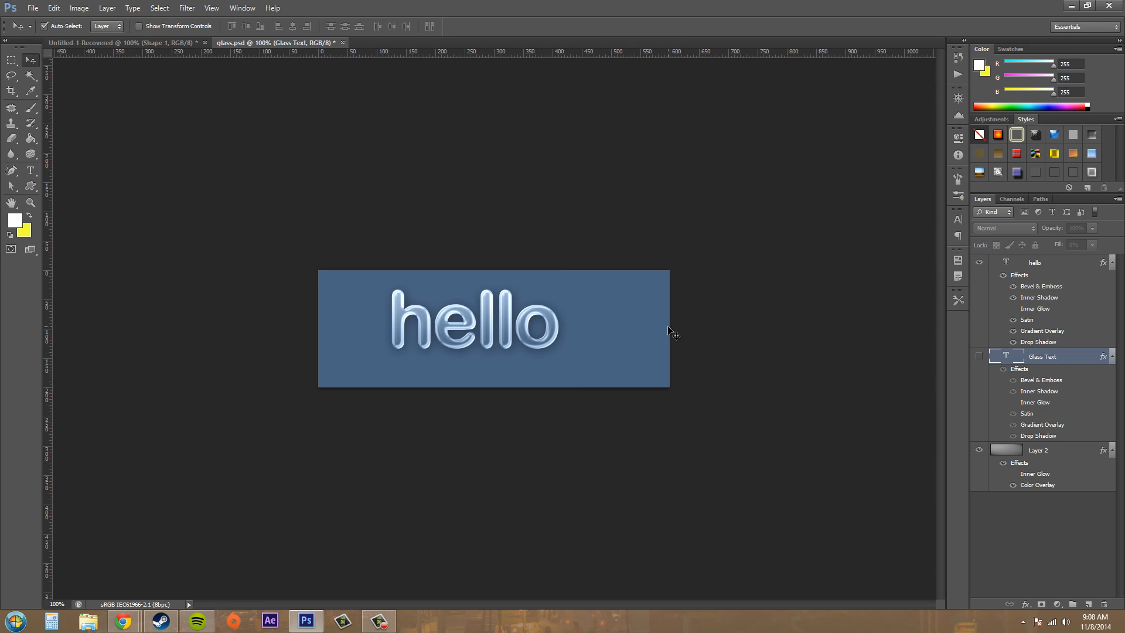
mouse_move(675, 331)
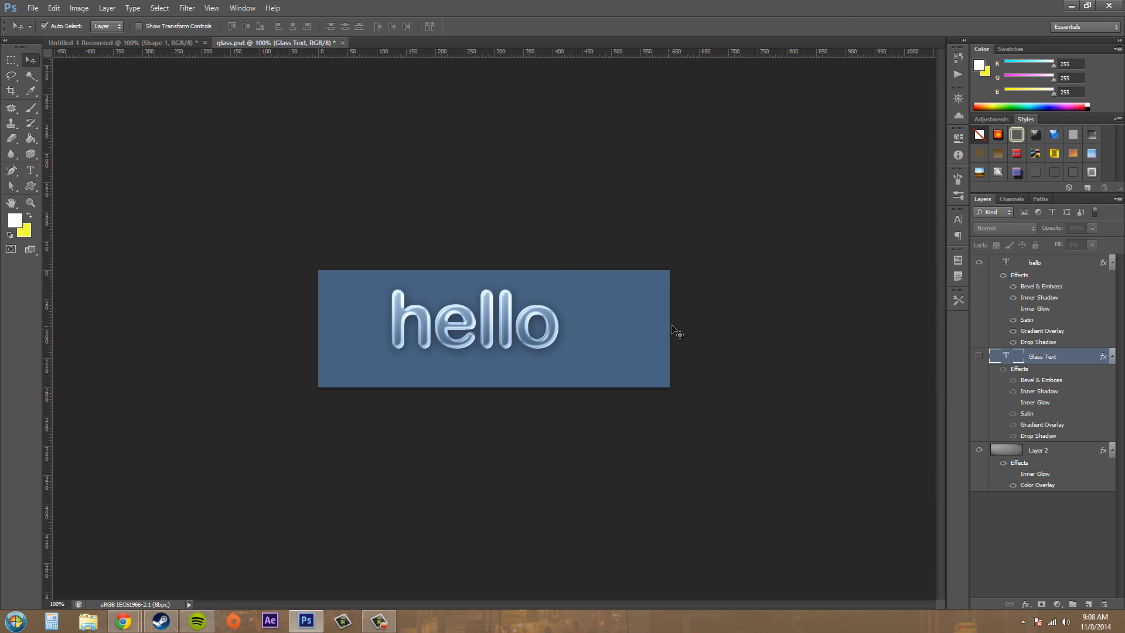